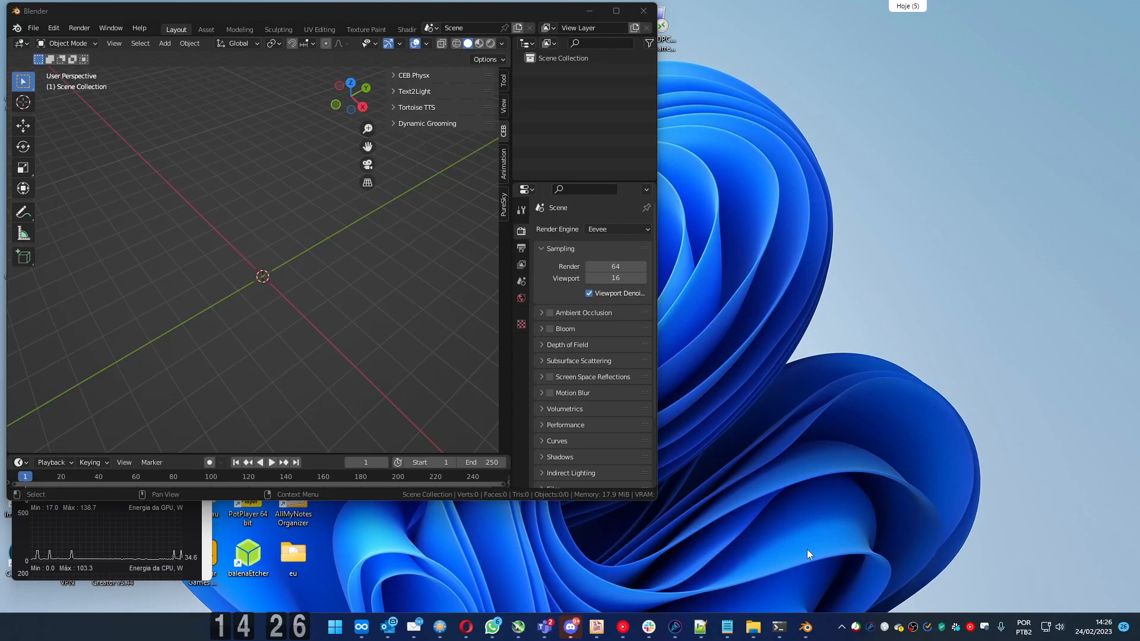
mouse_move(804, 555)
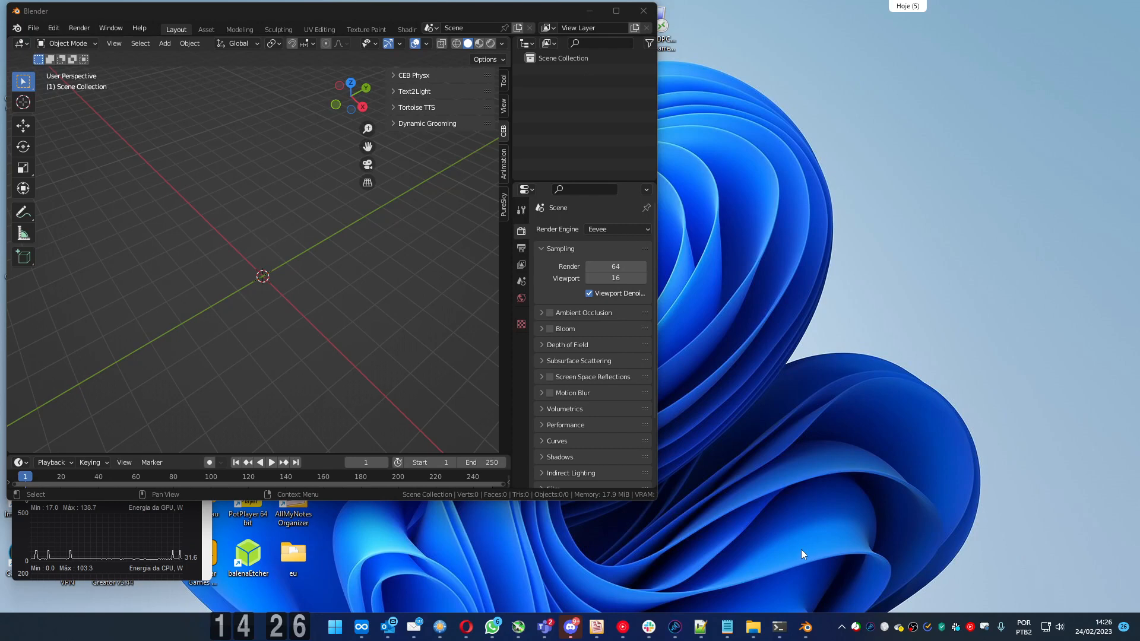
mouse_move(459, 399)
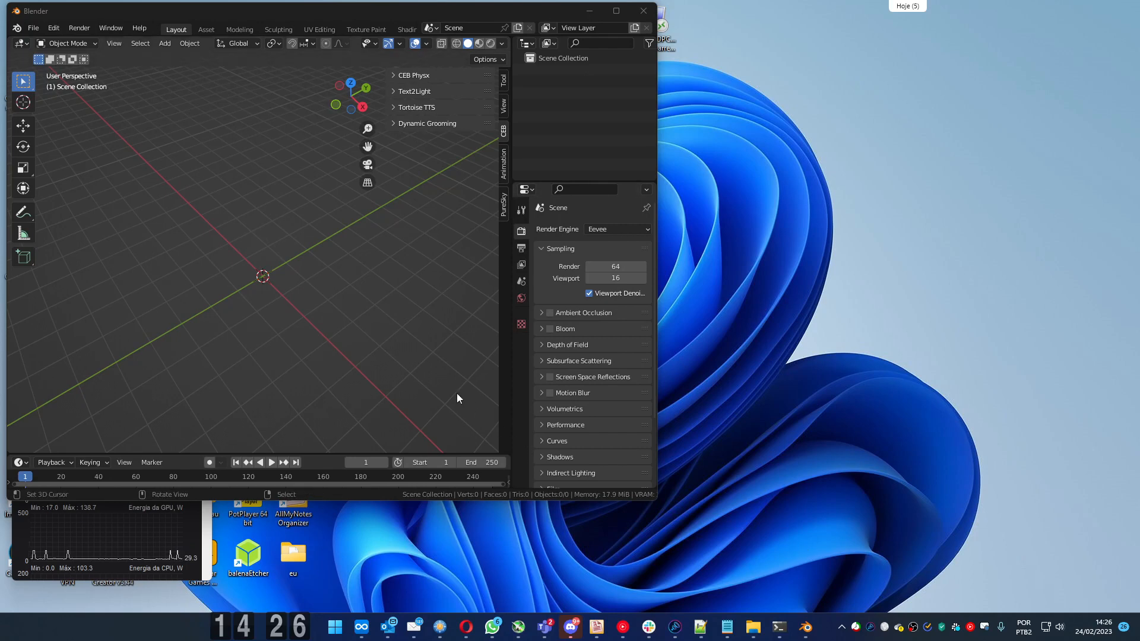
mouse_move(382, 333)
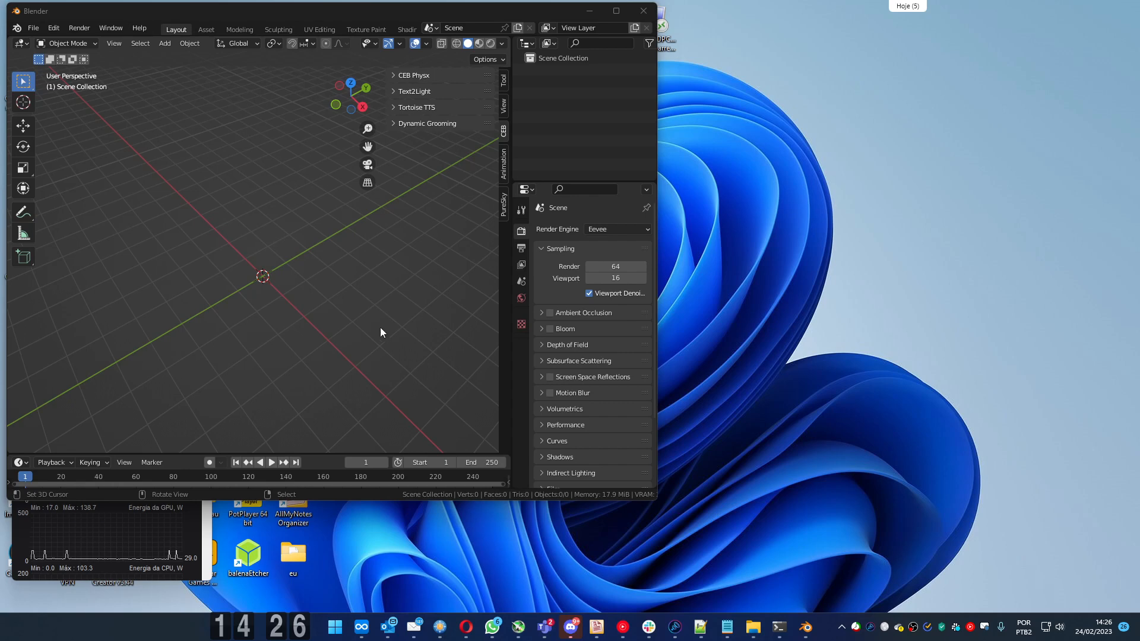
mouse_move(53, 28)
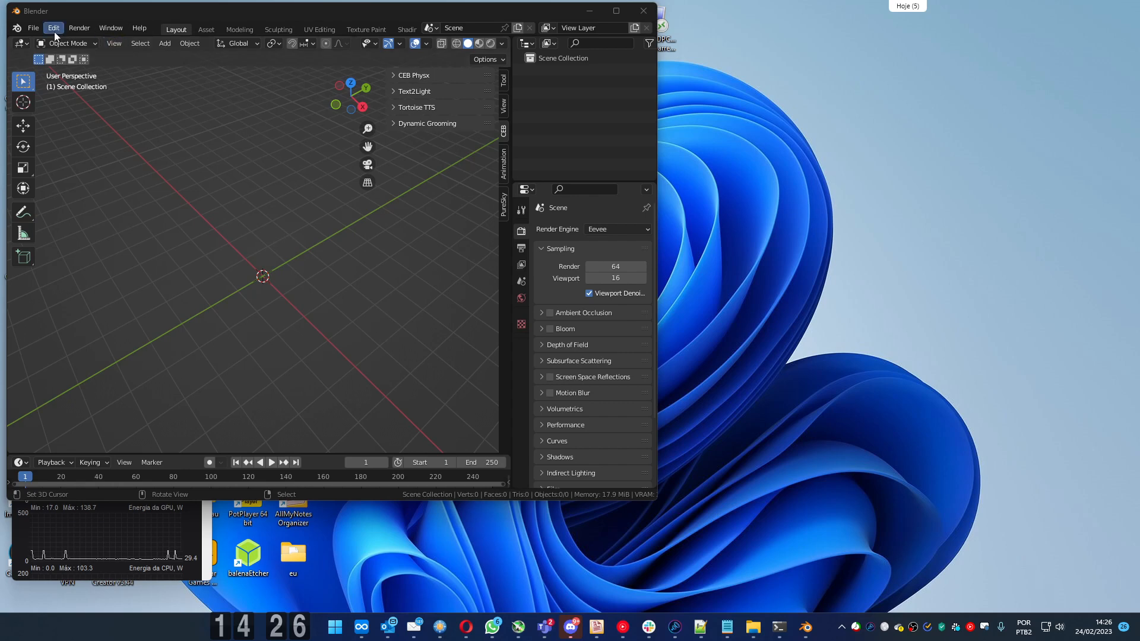
Enable the 'CEB Stems Creator' add-on in Preferences, then close Preferences
left_click(53, 28)
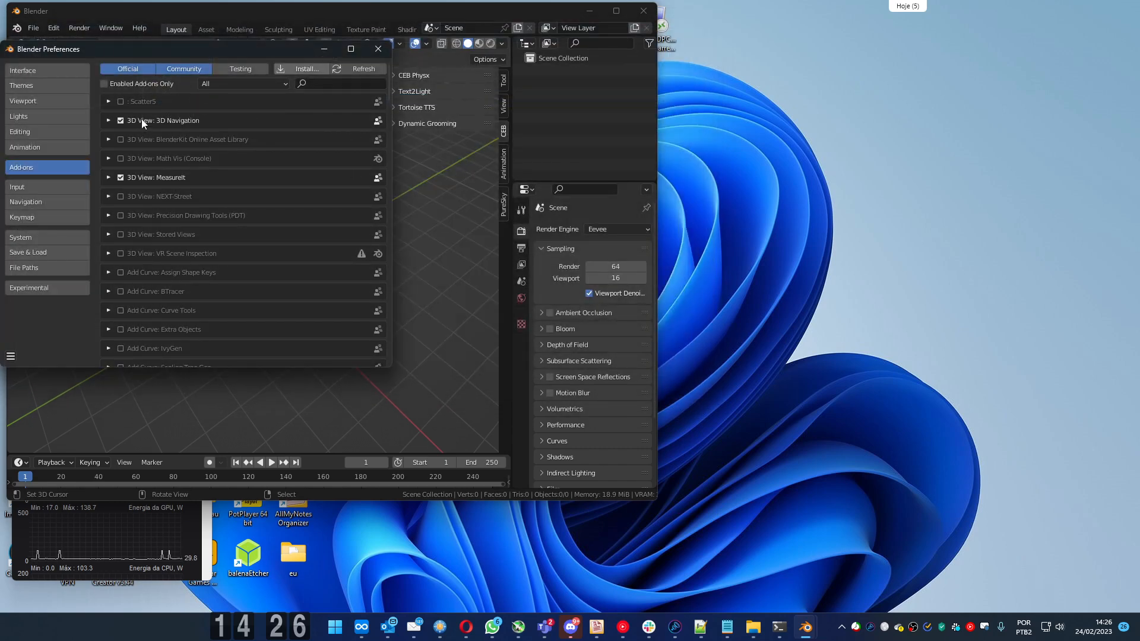
type("CEB Stems Creator")
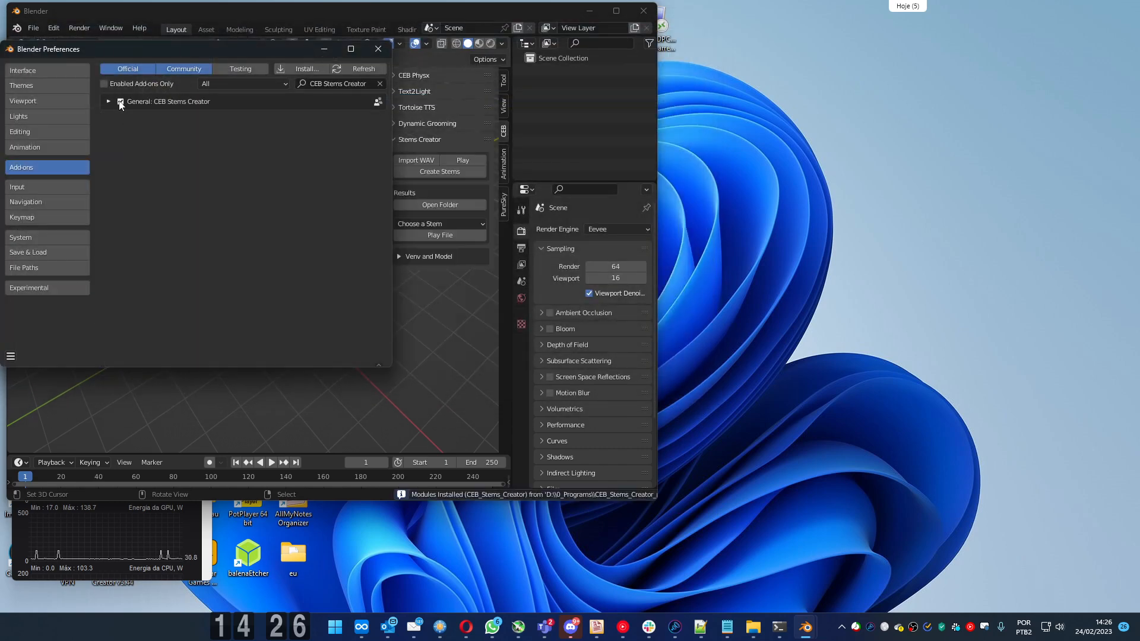
left_click(379, 48)
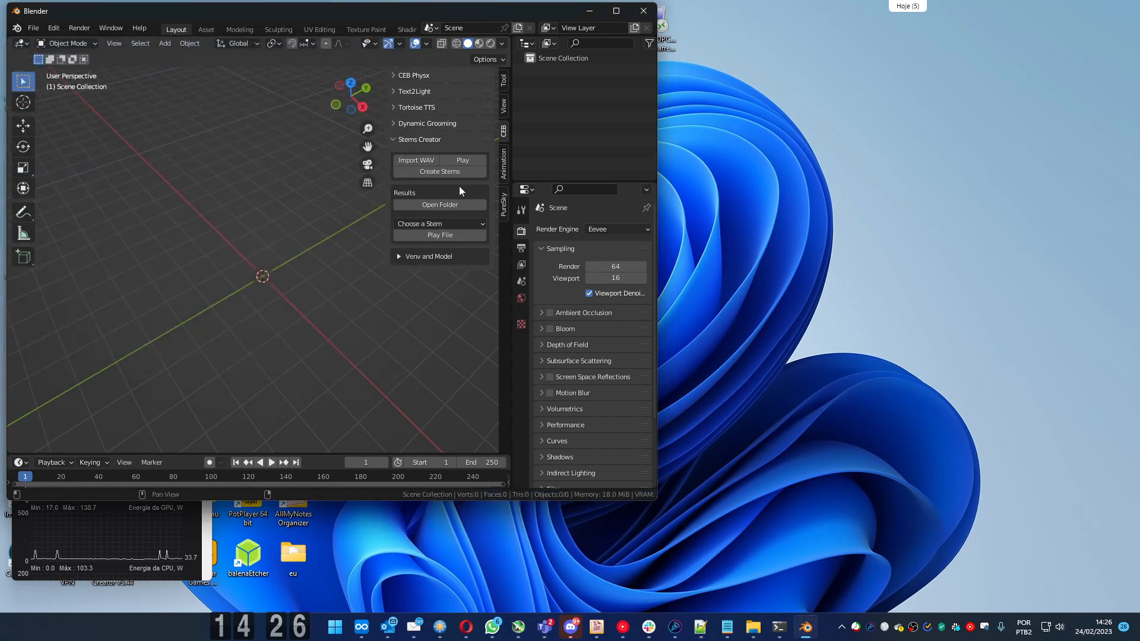
mouse_move(445, 189)
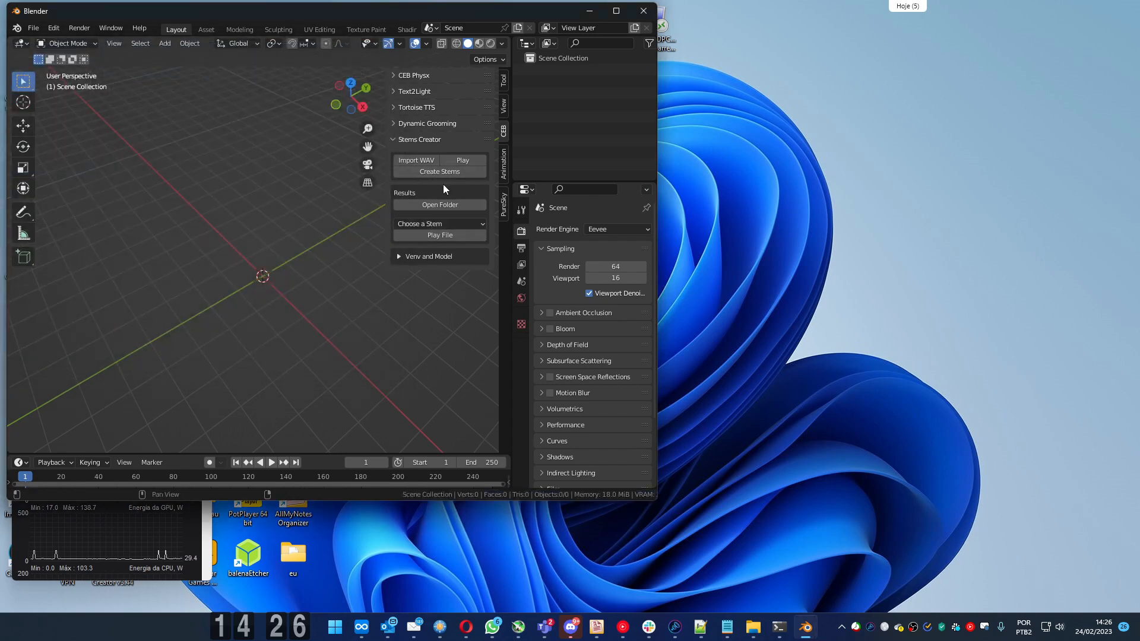
Expand the Venv and Model subpanel, showing the environment path D:\AI_ENV2
left_click(400, 257)
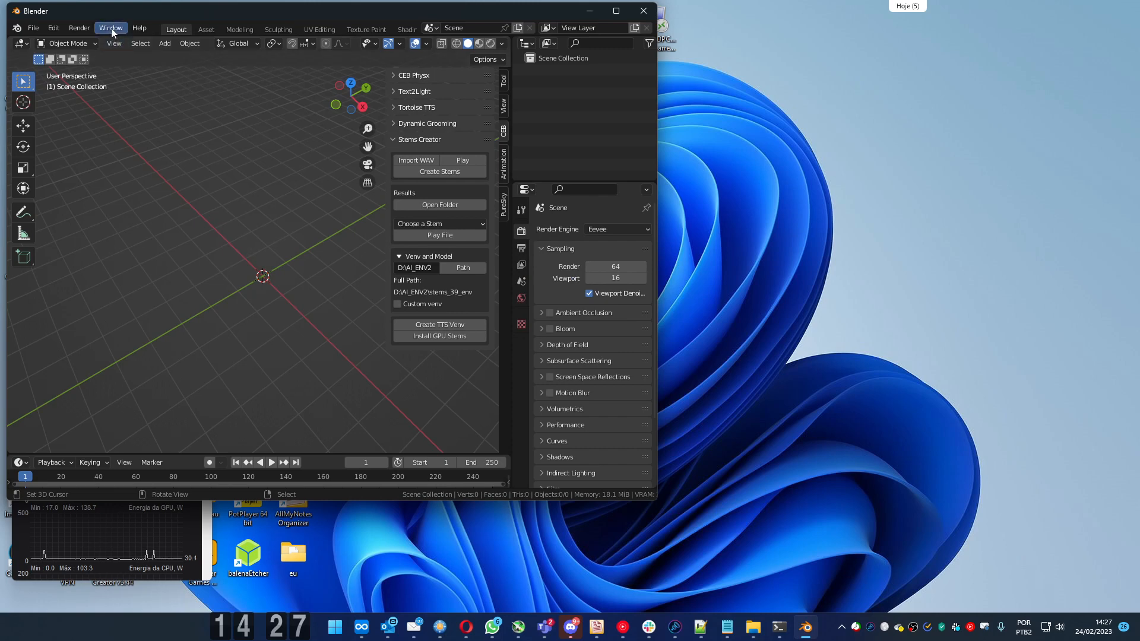
Toggle the system console from the Window menu to watch the add-on log
left_click(110, 28)
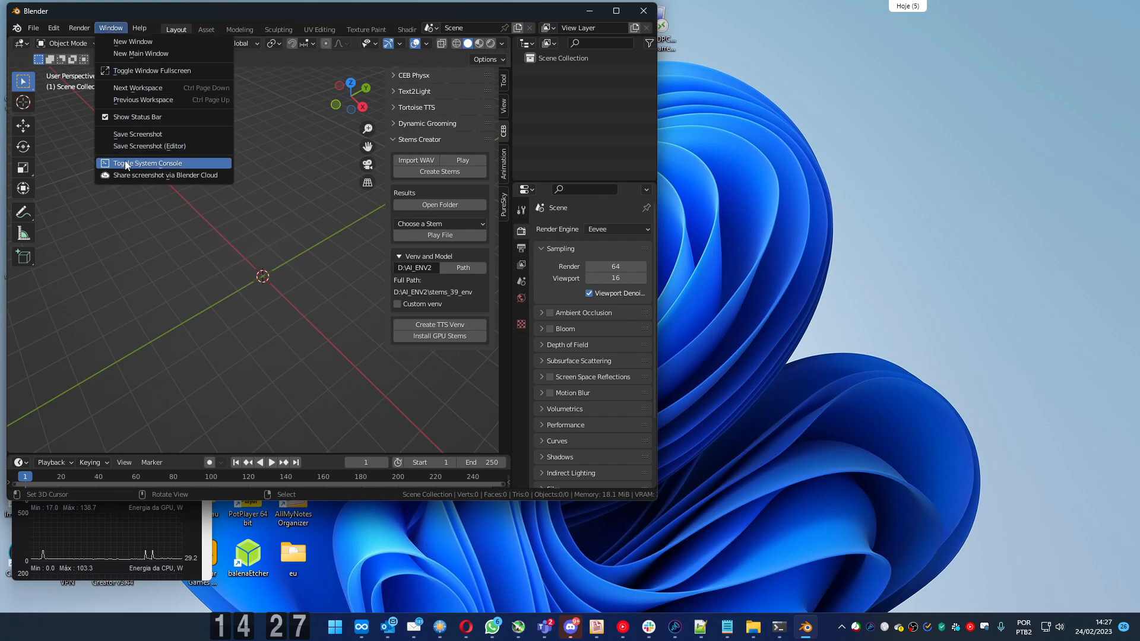
left_click(148, 162)
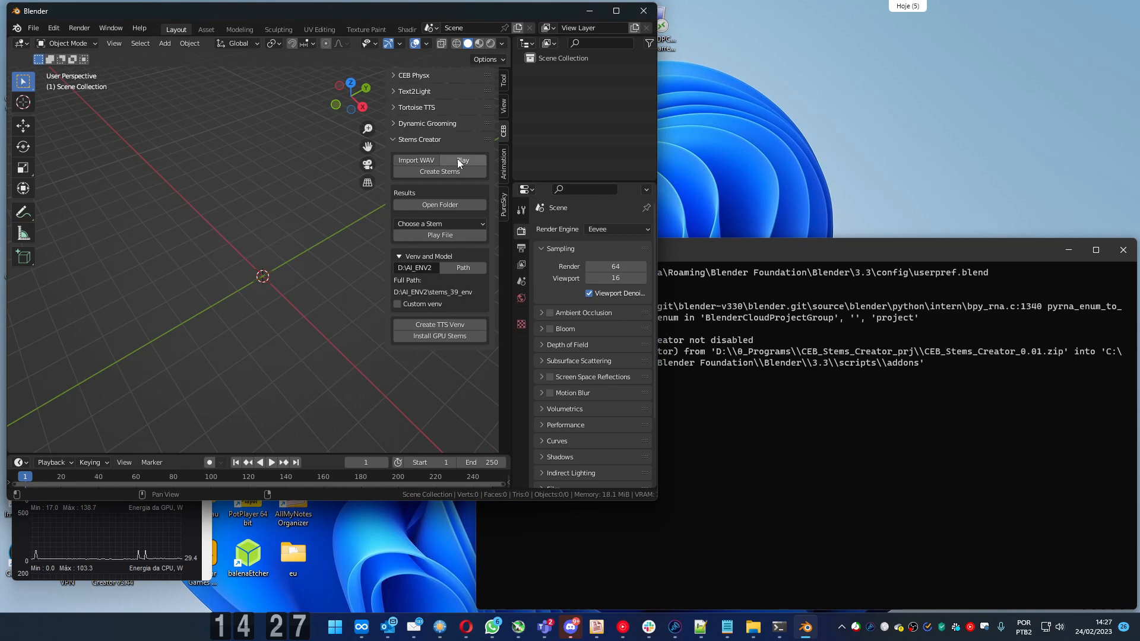
mouse_move(462, 161)
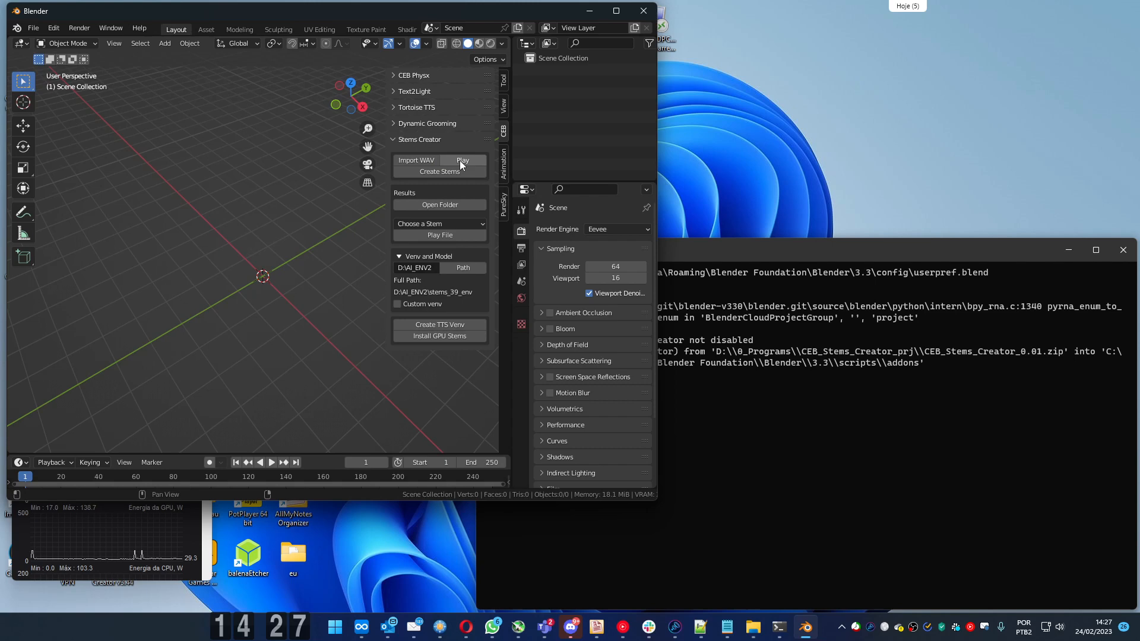
mouse_move(345, 170)
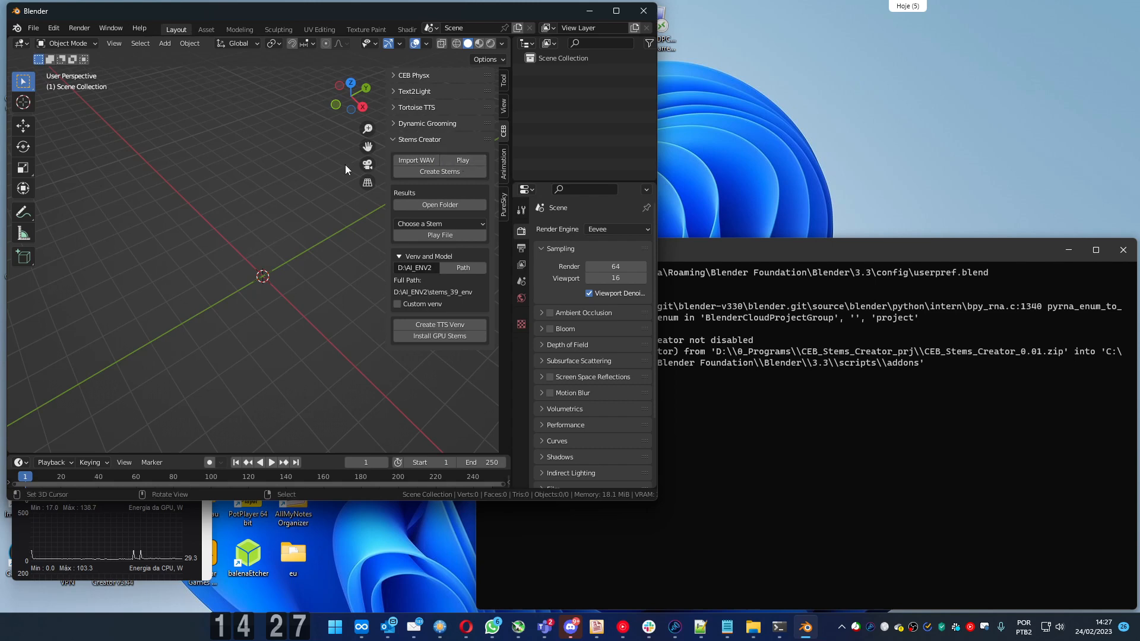
mouse_move(343, 188)
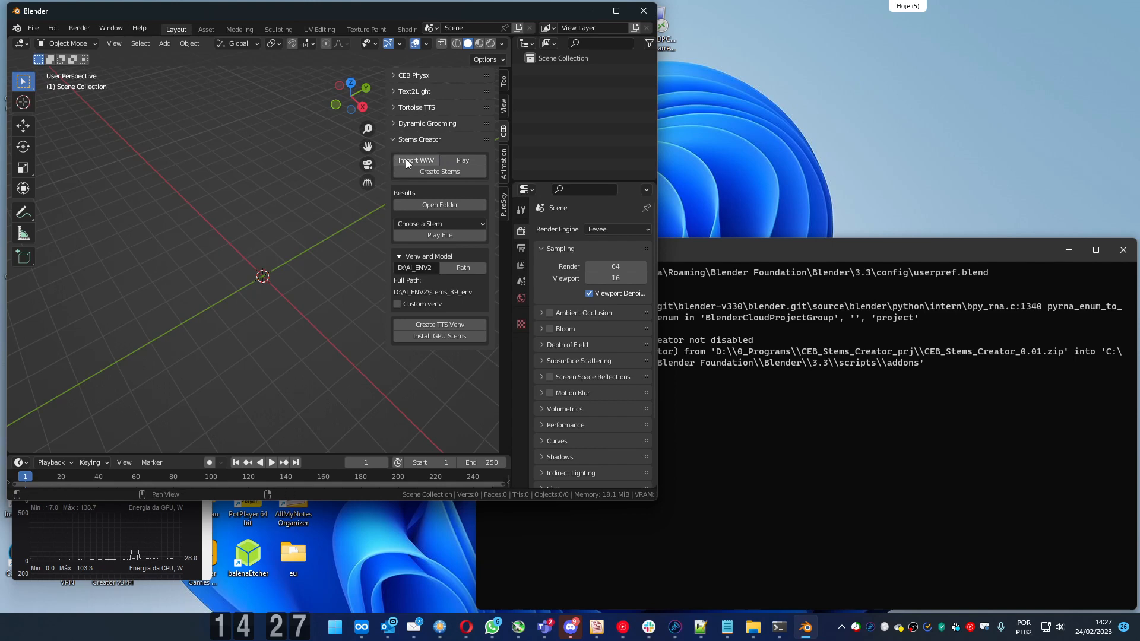
left_click(416, 159)
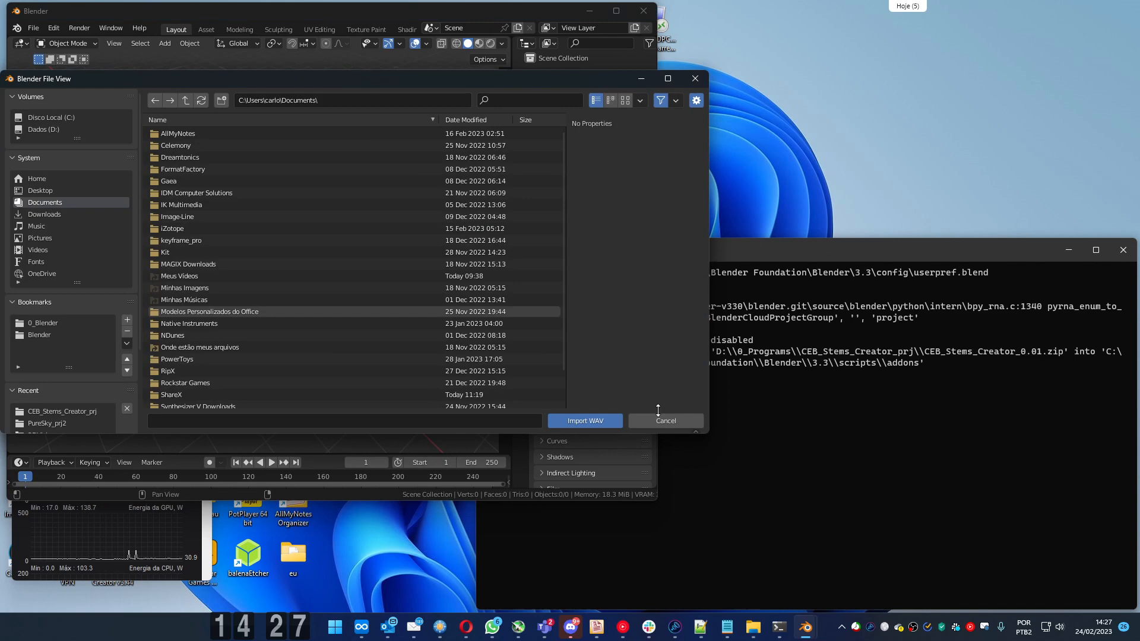
left_click(666, 421)
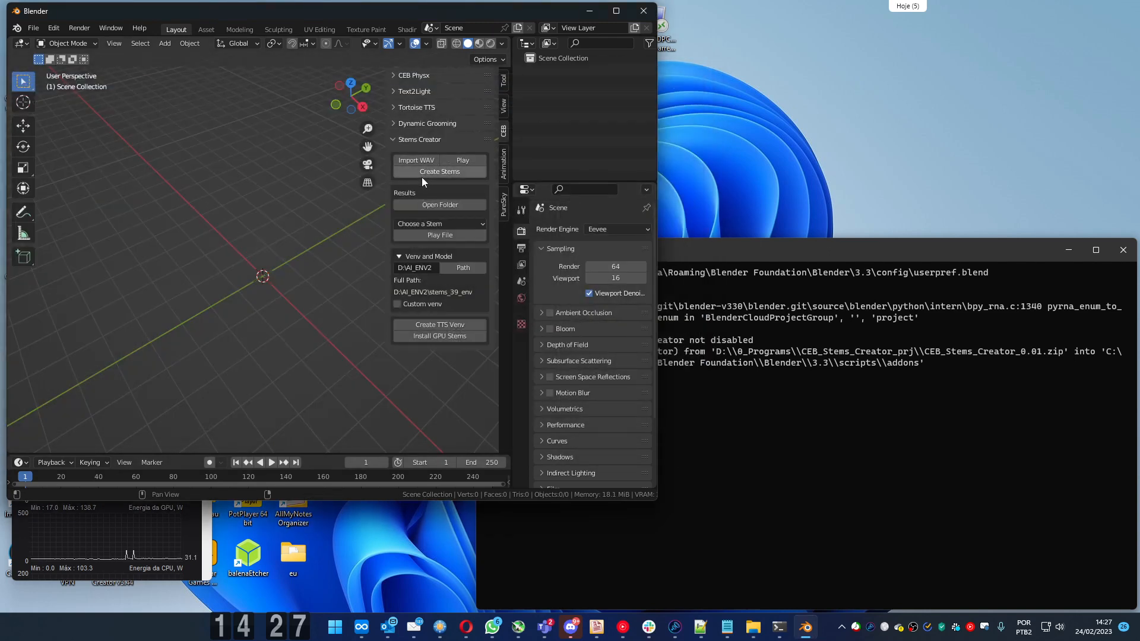
mouse_move(432, 174)
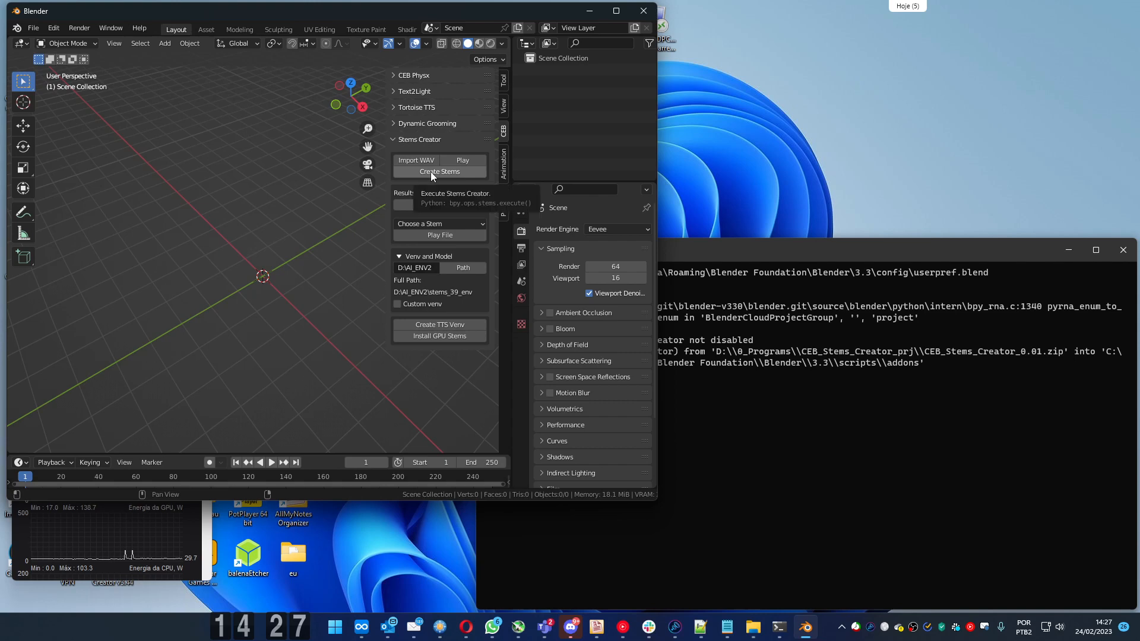
Run Create Stems so the console shows the voice separation processing
left_click(439, 171)
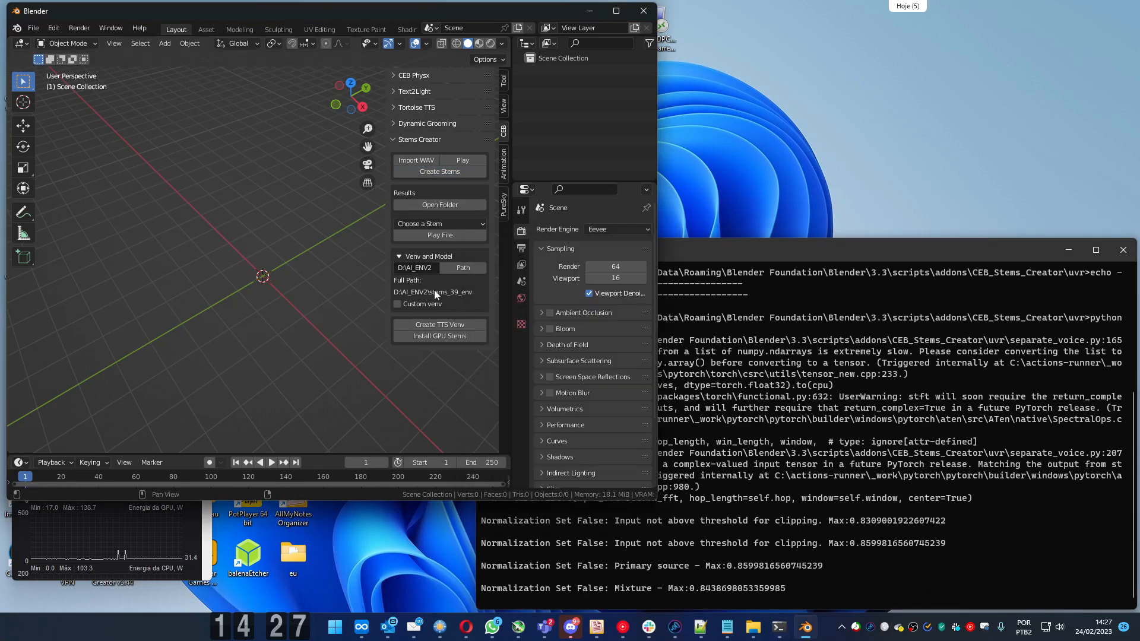
mouse_move(480, 225)
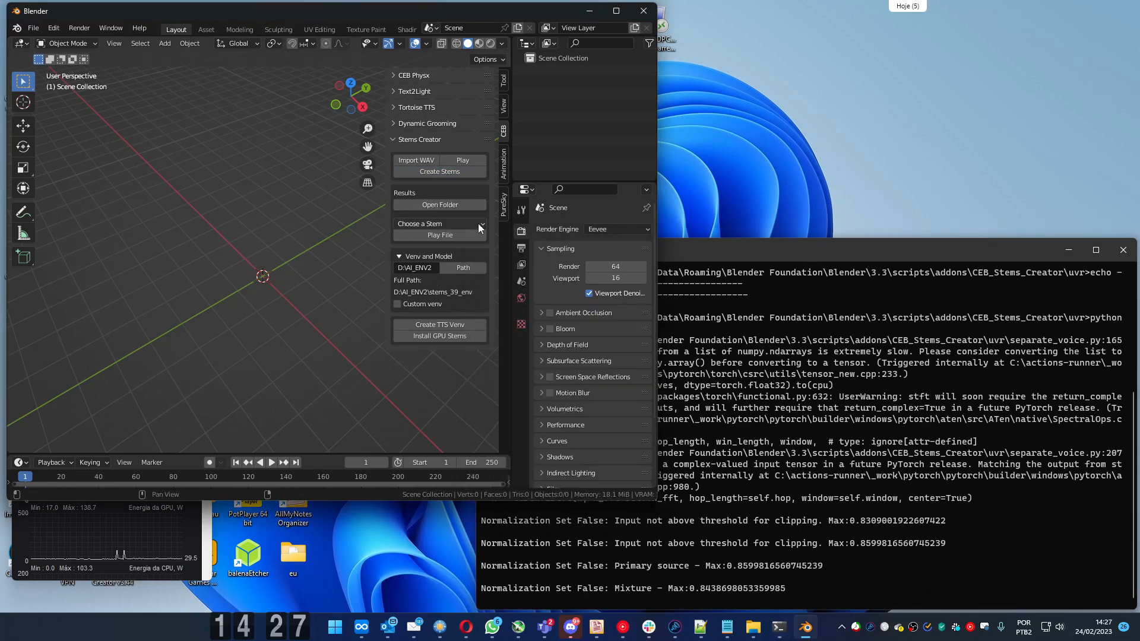
Select the Vocals stem, check both stems in the output folder, then close Explorer
left_click(439, 224)
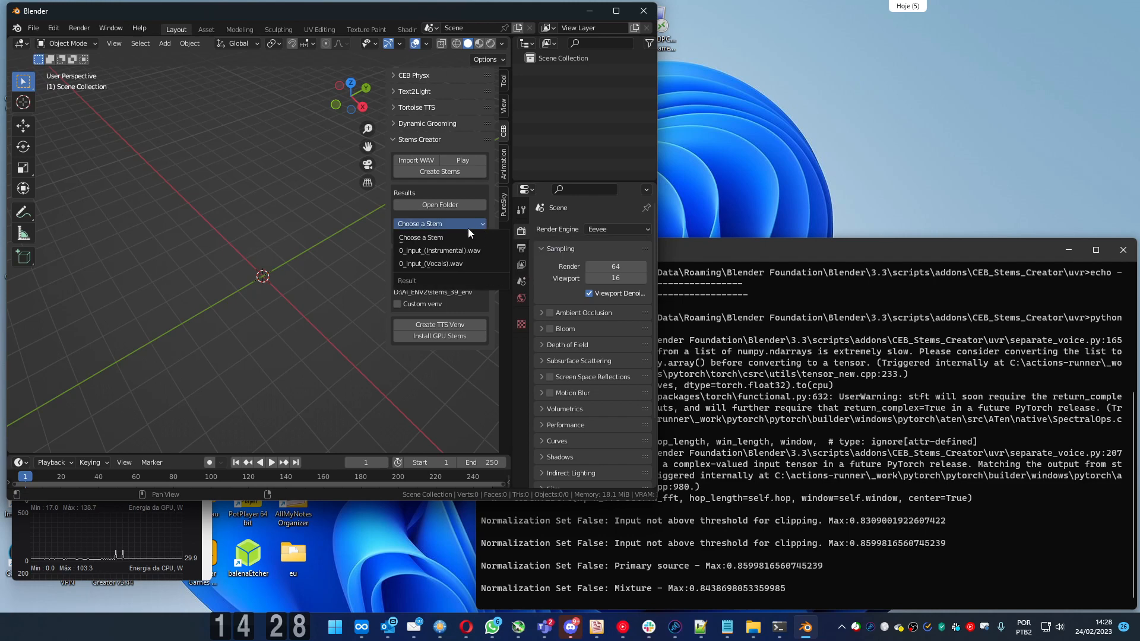
mouse_move(443, 250)
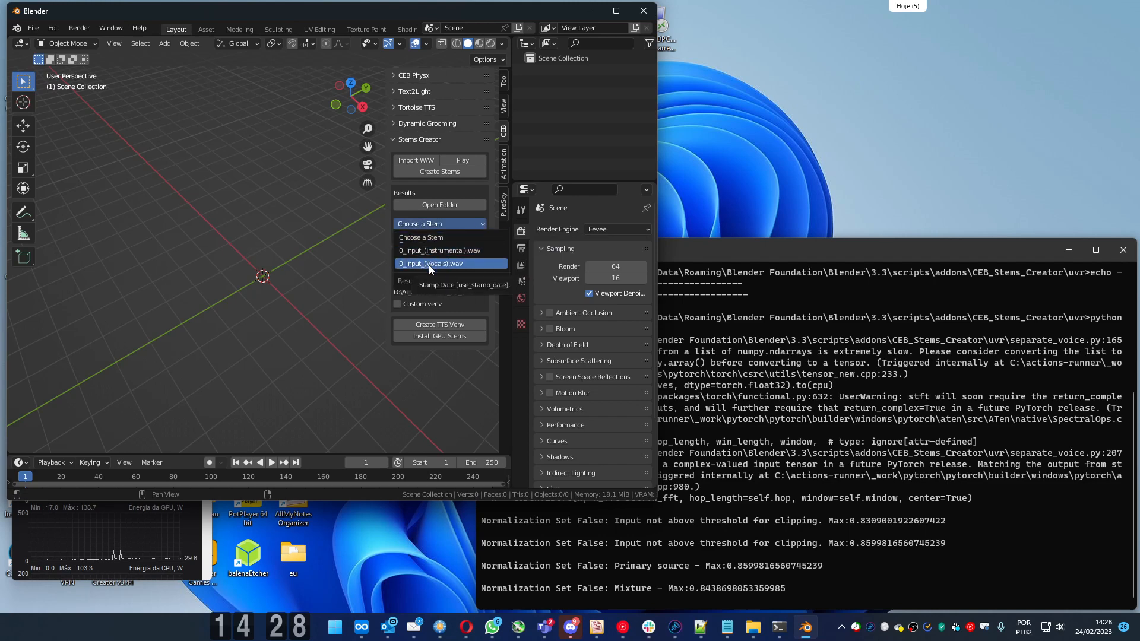
left_click(431, 264)
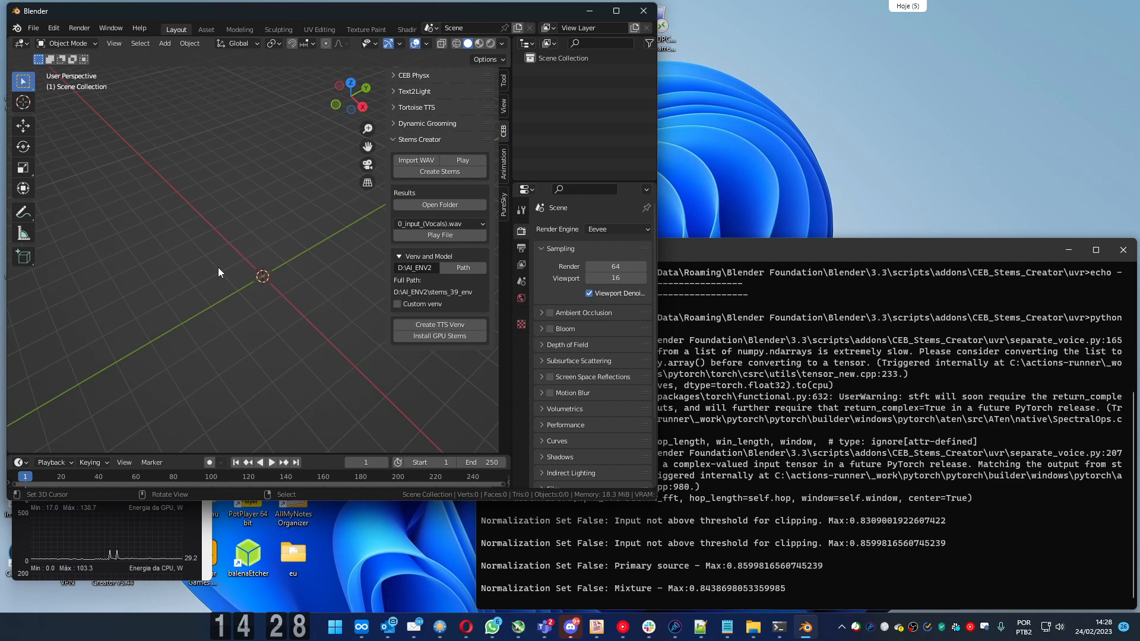
mouse_move(327, 228)
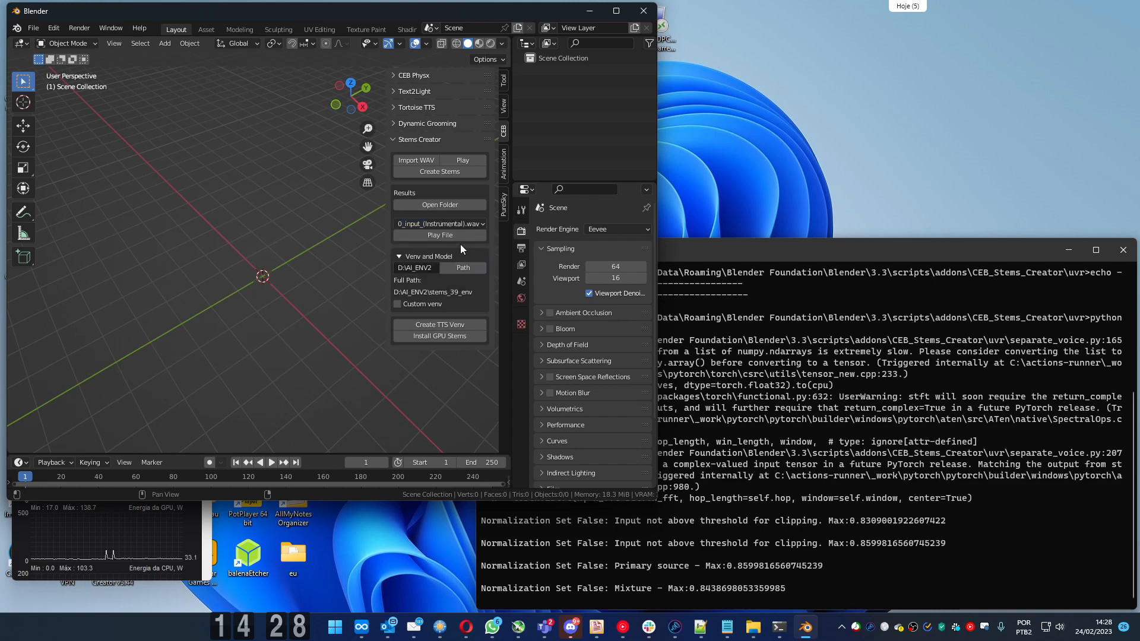
mouse_move(297, 240)
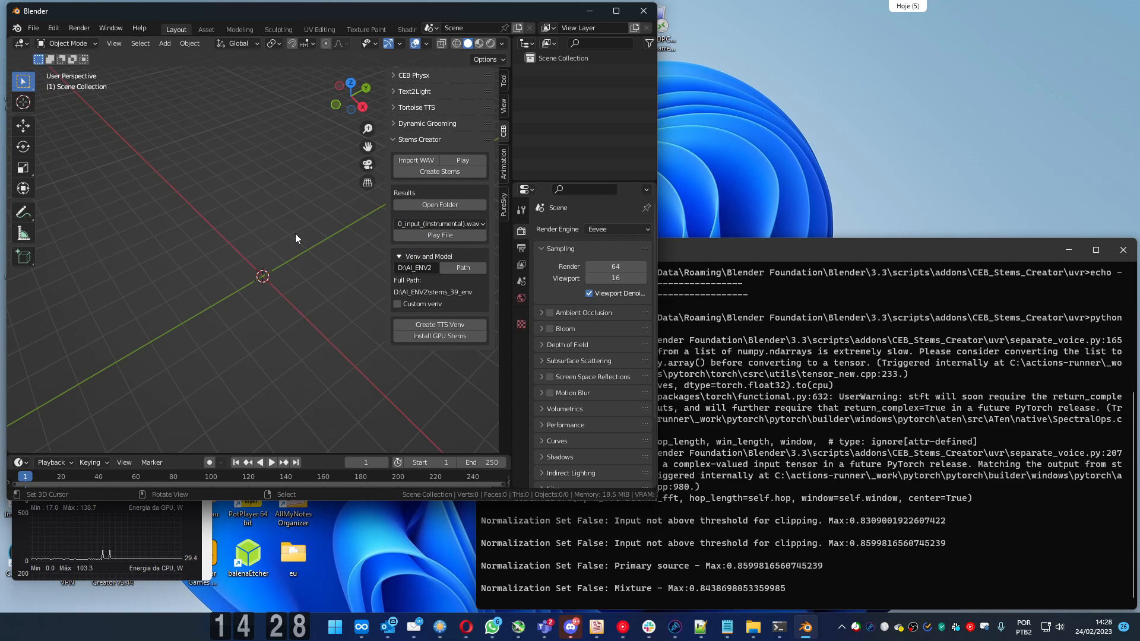
mouse_move(361, 215)
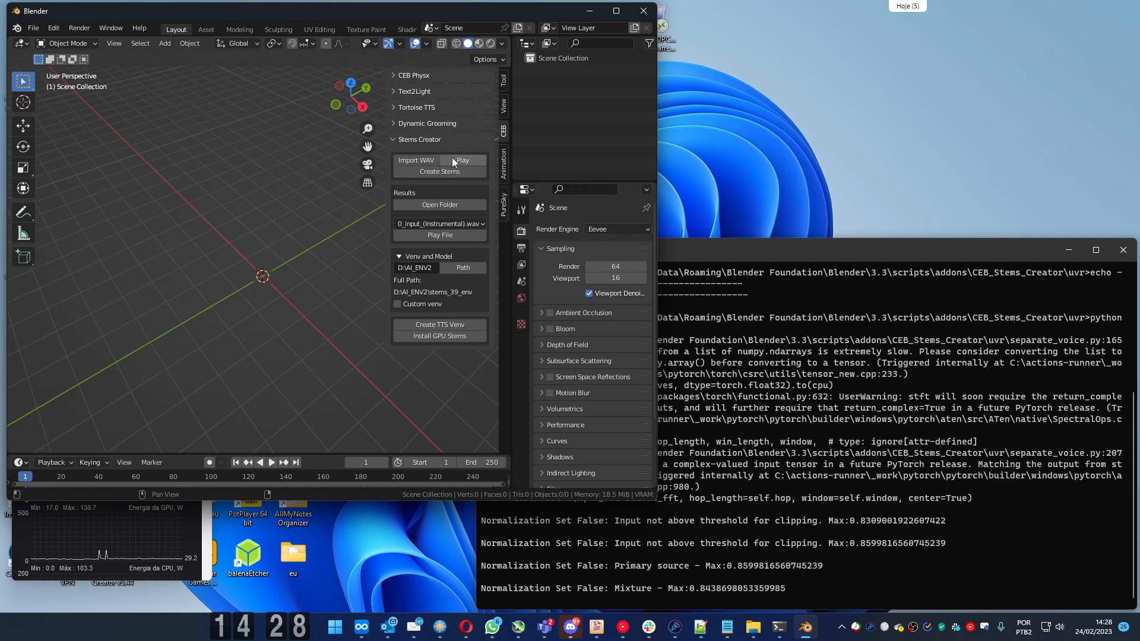
mouse_move(459, 162)
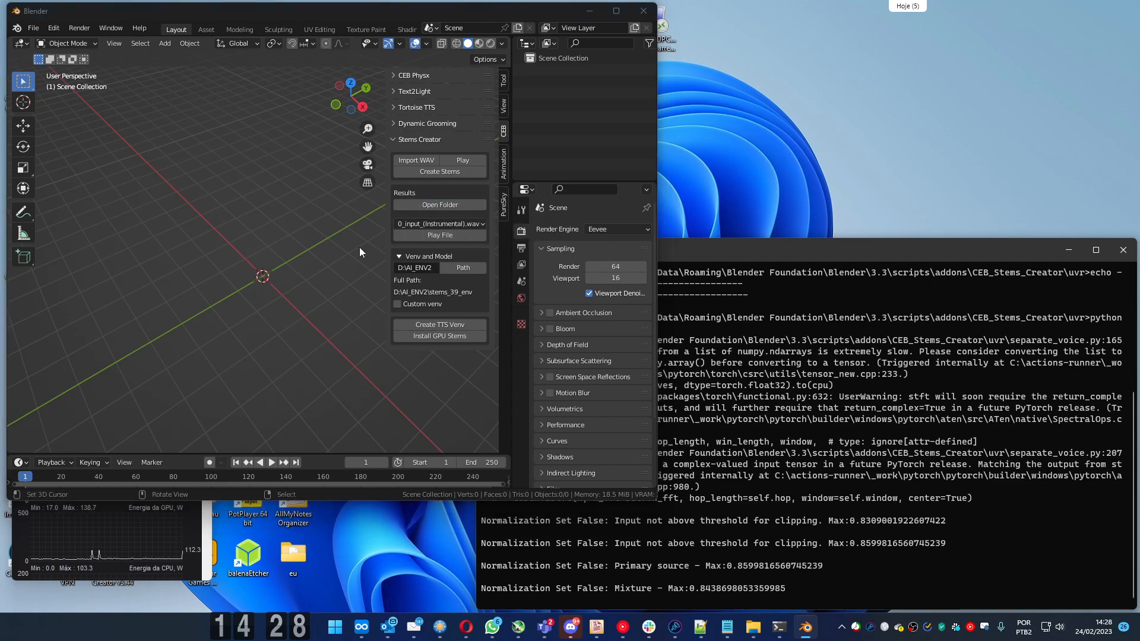
left_click(439, 205)
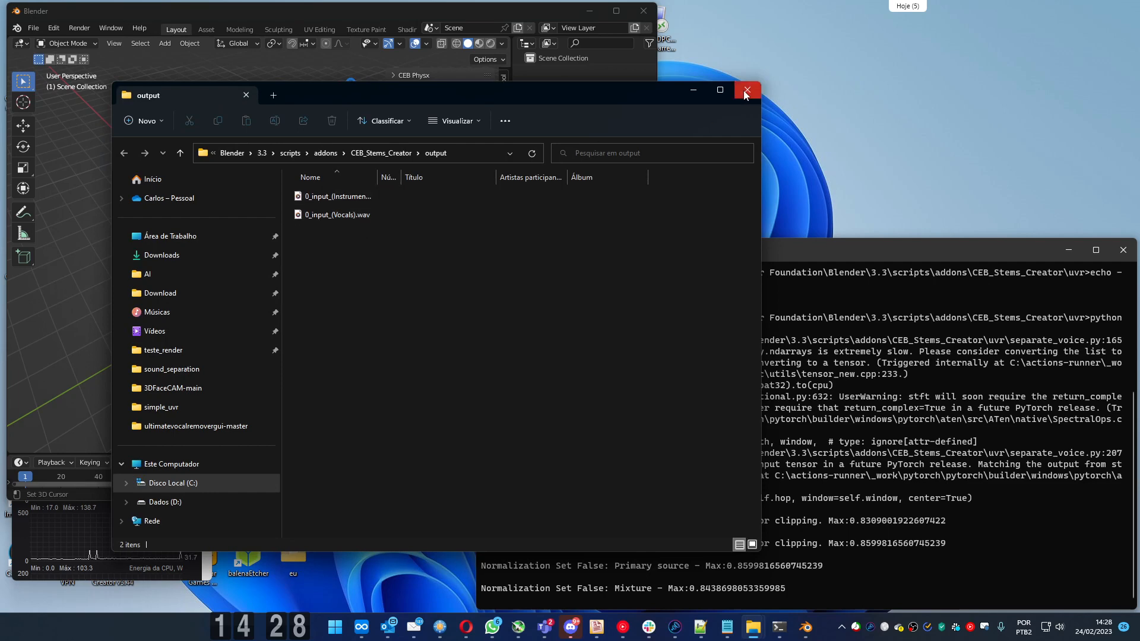
left_click(747, 90)
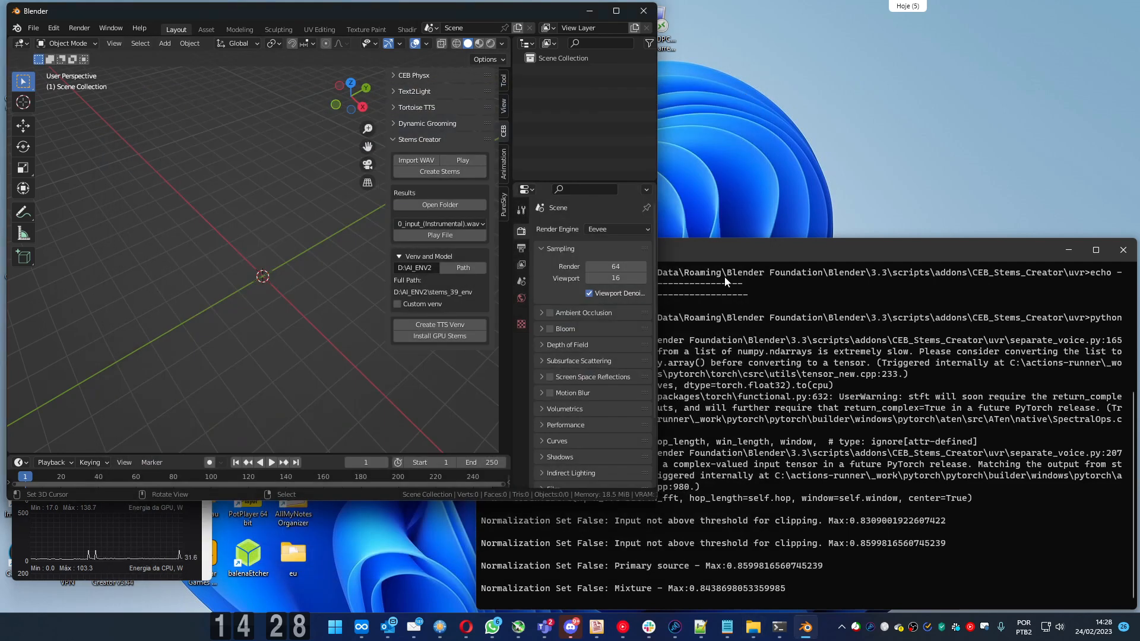